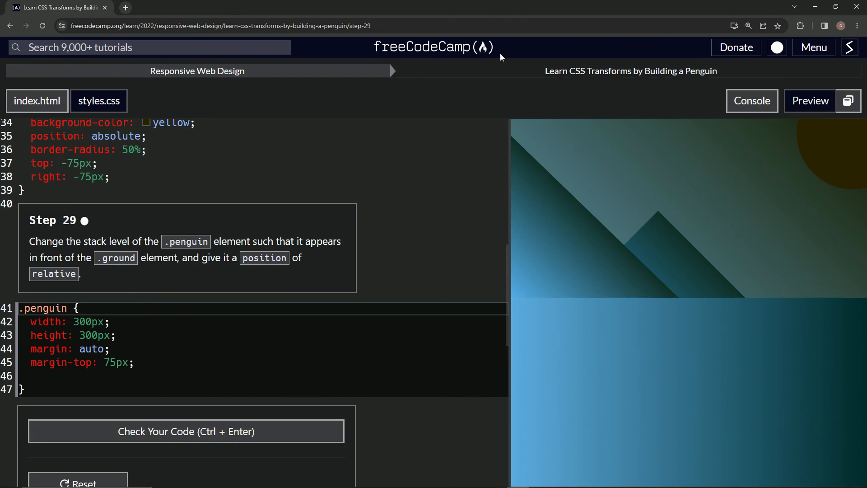
pyautogui.moveTo(539, 93)
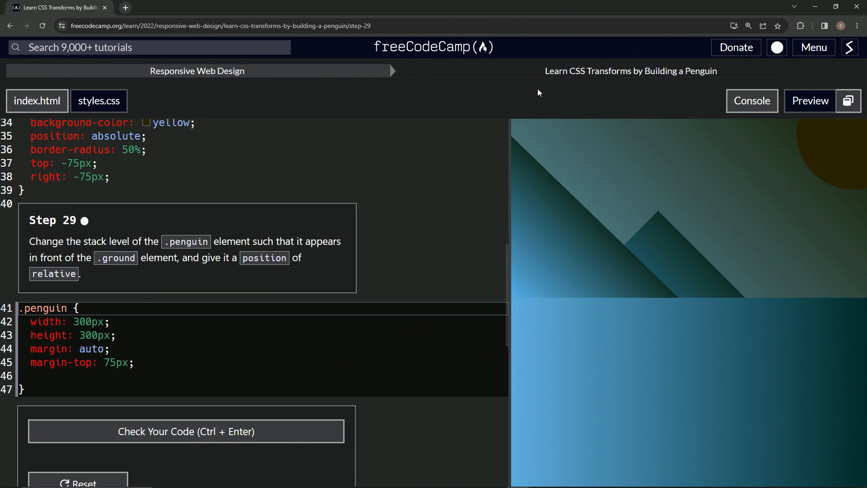
pyautogui.moveTo(712, 89)
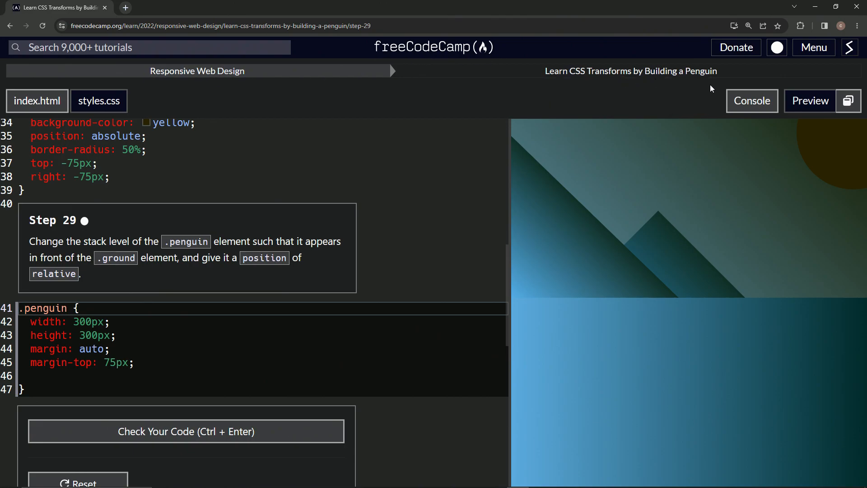
pyautogui.moveTo(85, 227)
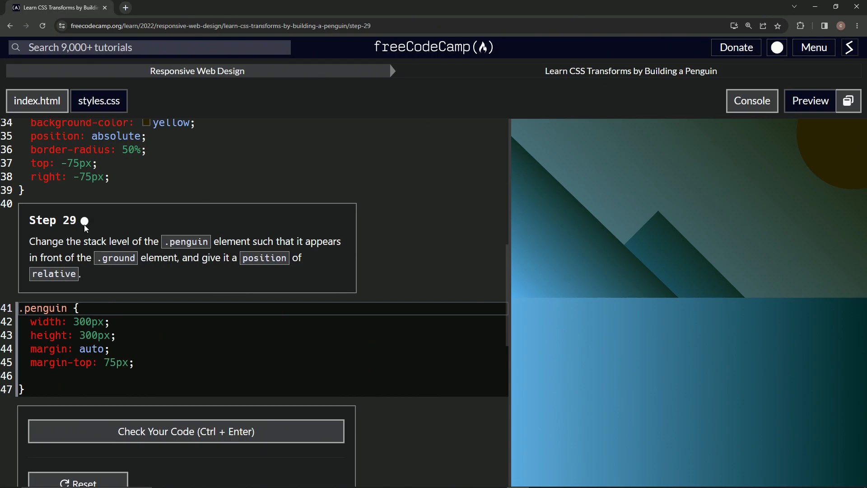
pyautogui.moveTo(74, 246)
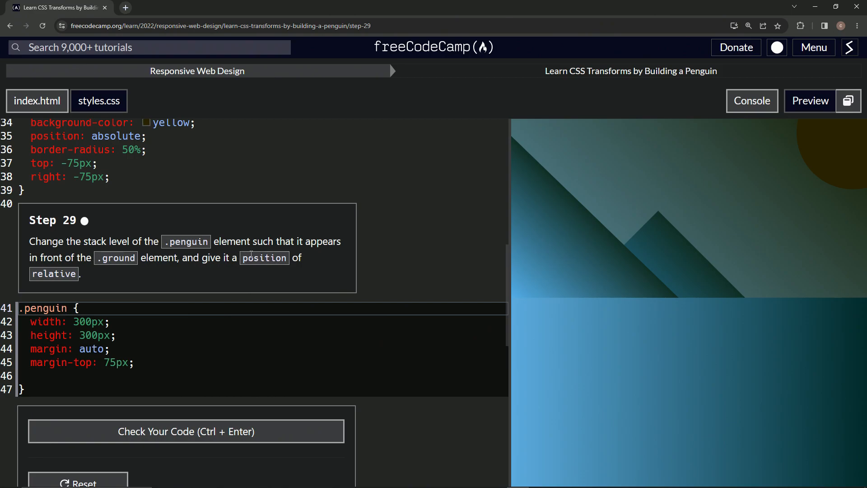
pyautogui.moveTo(244, 264)
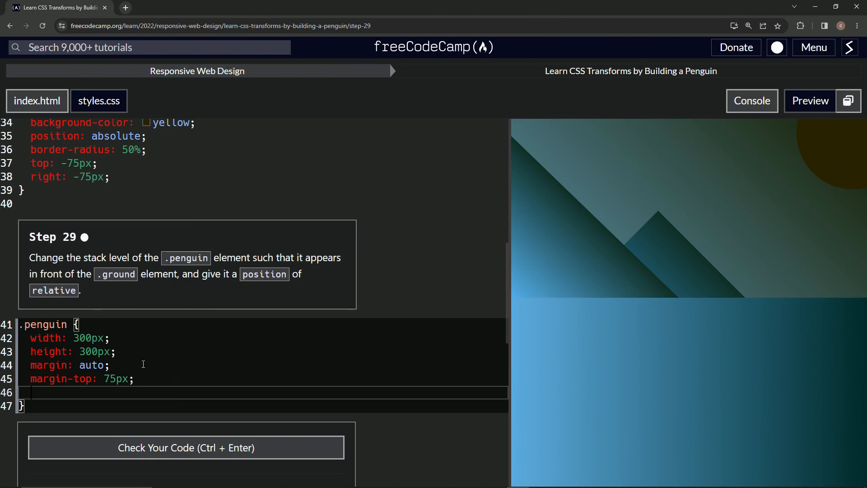
# Add 'position: relative;' to the .penguin rule below margin-top
pyautogui.write('posi')
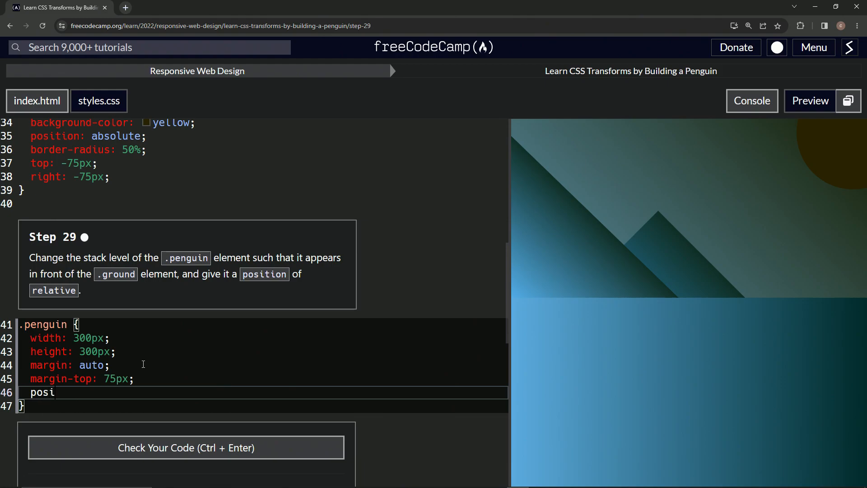
pyautogui.write('tion: relativ')
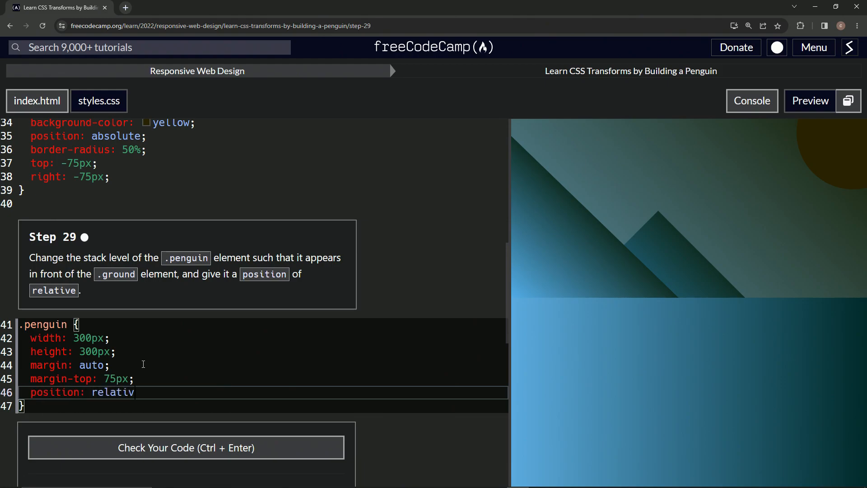
pyautogui.write('e;')
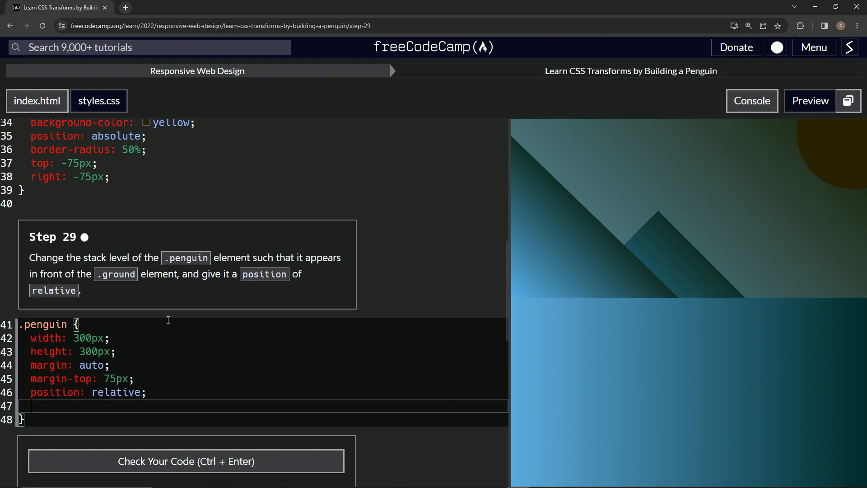
pyautogui.moveTo(154, 269)
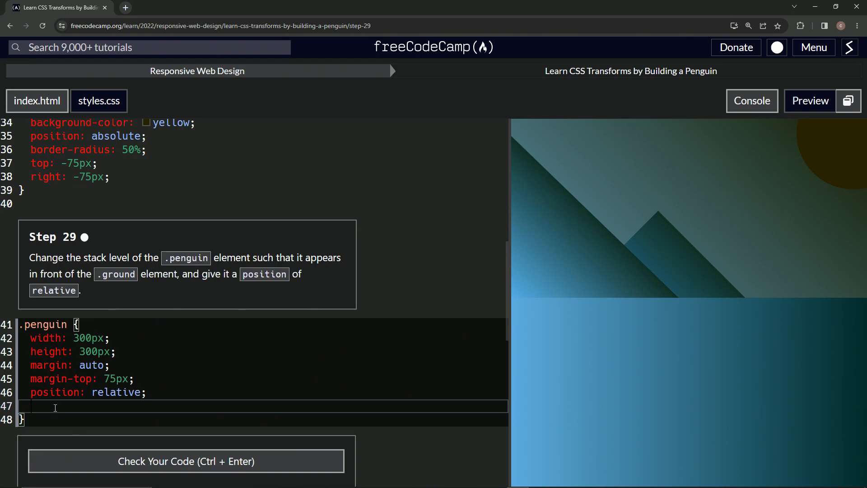
# Start a 'z-index:' declaration on line 47 of .penguin, leaving the value blank
pyautogui.write('z0')
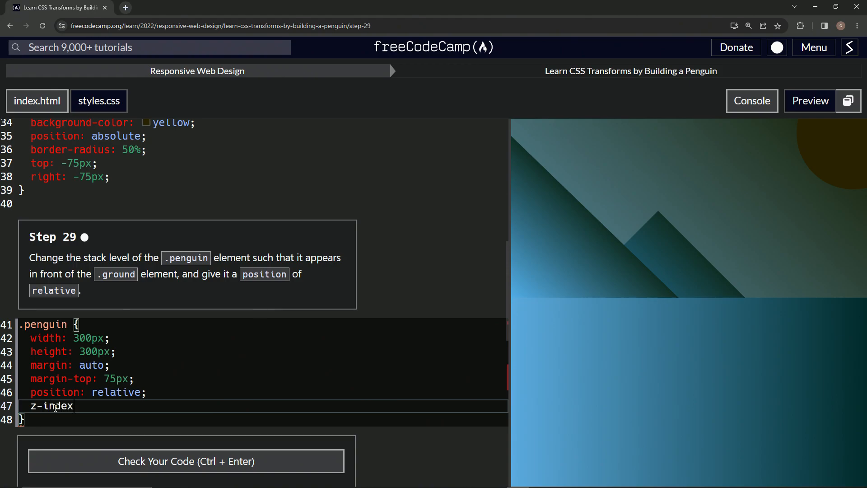
pyautogui.write(':')
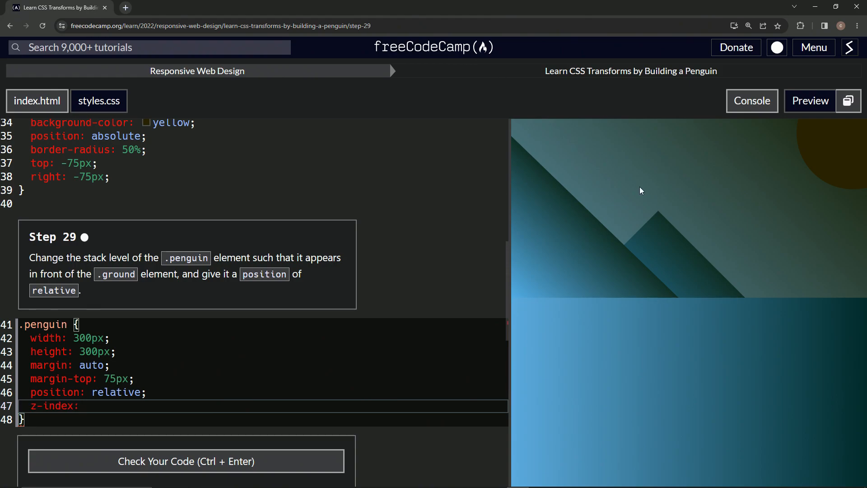
pyautogui.moveTo(715, 261)
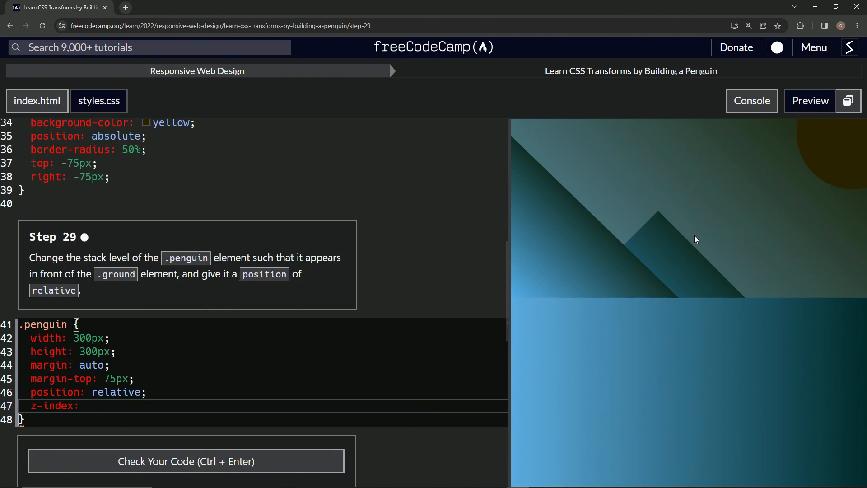
pyautogui.moveTo(801, 233)
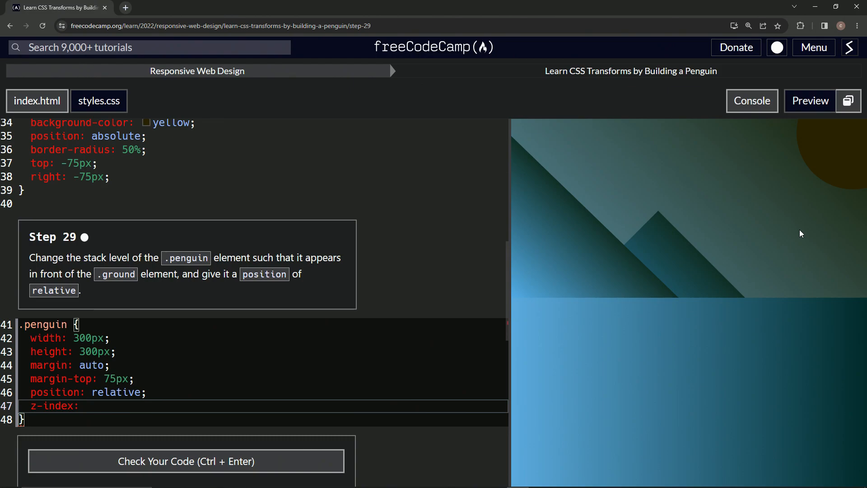
pyautogui.moveTo(739, 215)
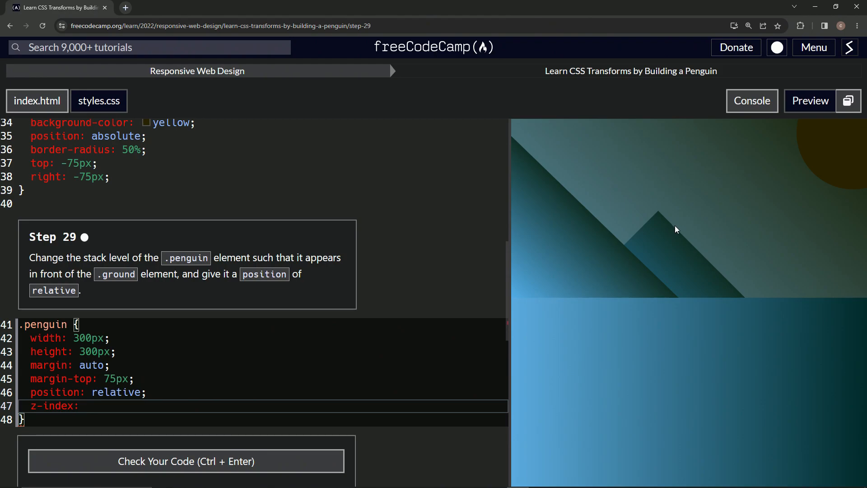
pyautogui.moveTo(726, 358)
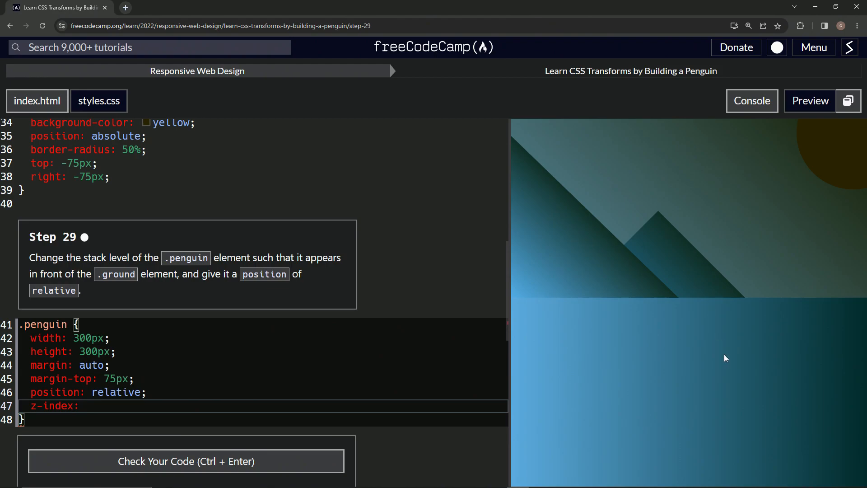
pyautogui.moveTo(854, 142)
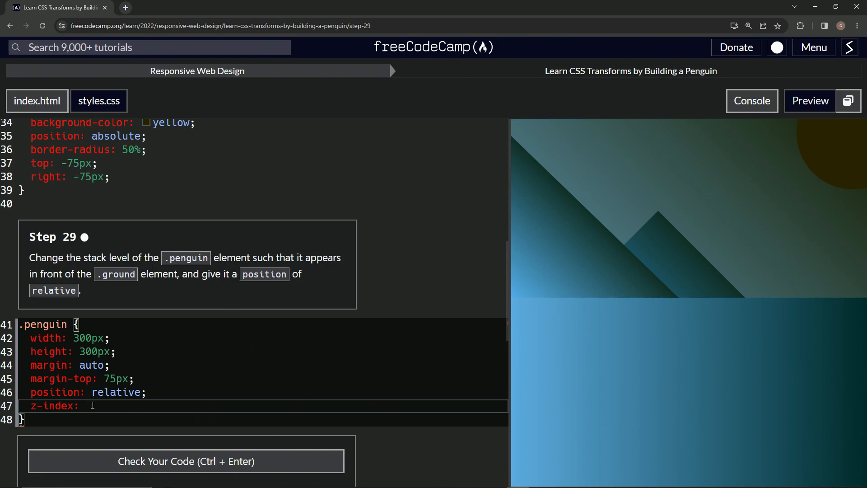
# Give z-index the value 4, pass the step 29 check, and submit
pyautogui.write('4;')
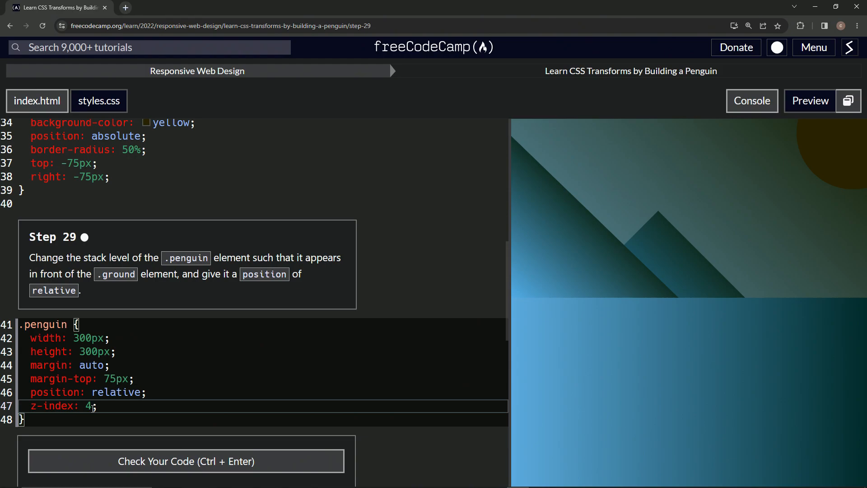
pyautogui.click(185, 460)
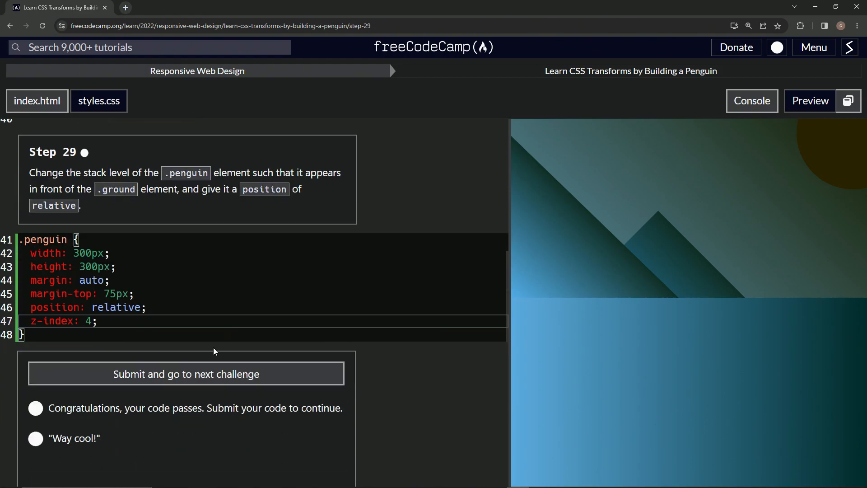
pyautogui.click(186, 374)
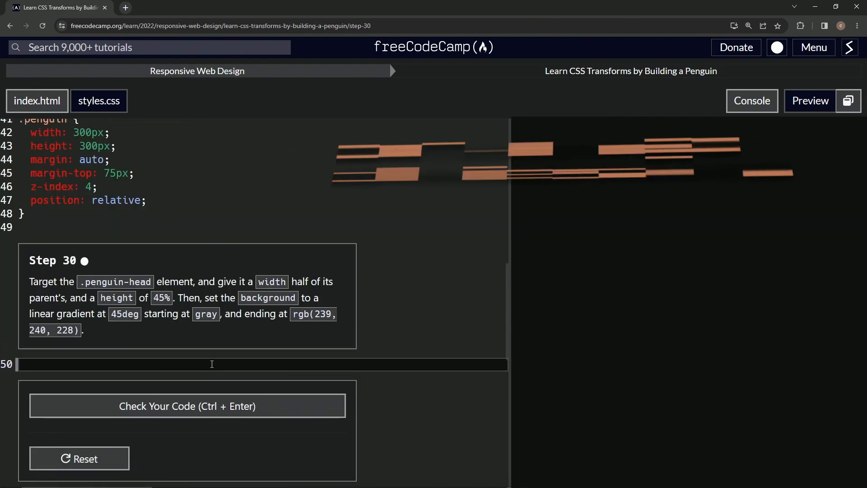